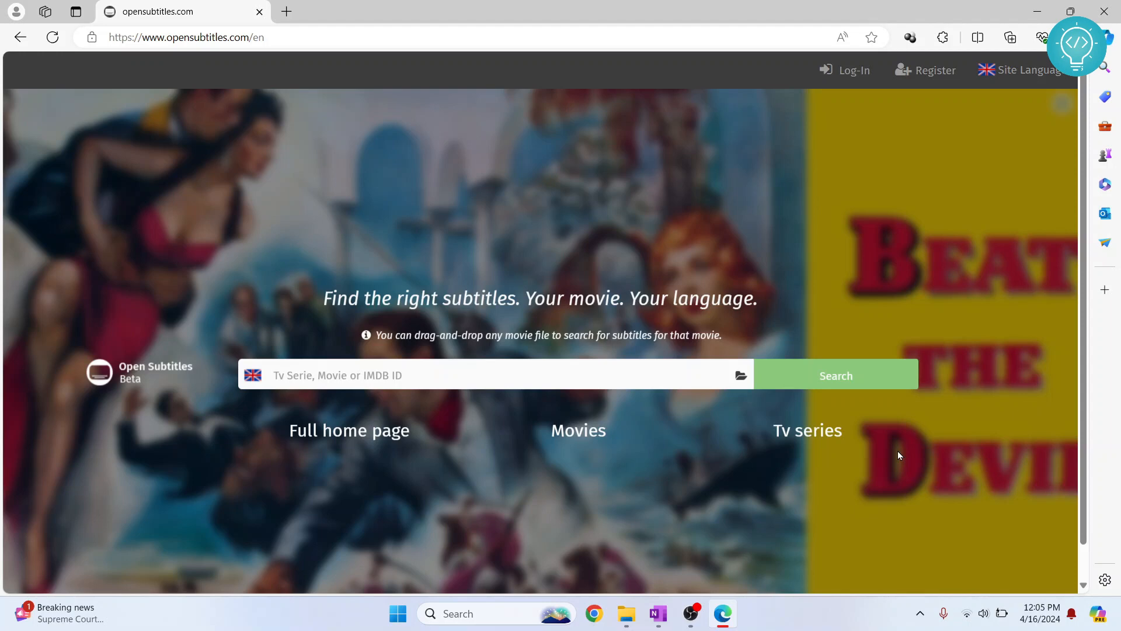
Search OpenSubtitles for 'day shift' from the home-page search box.
scroll(down, 3)
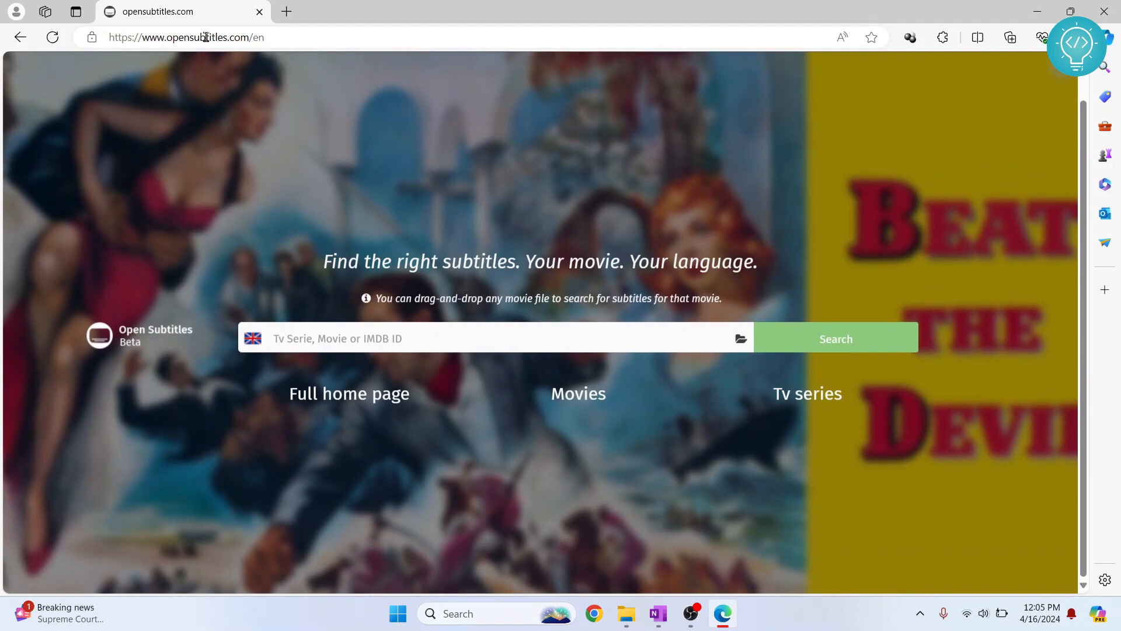
mouse_move(380, 320)
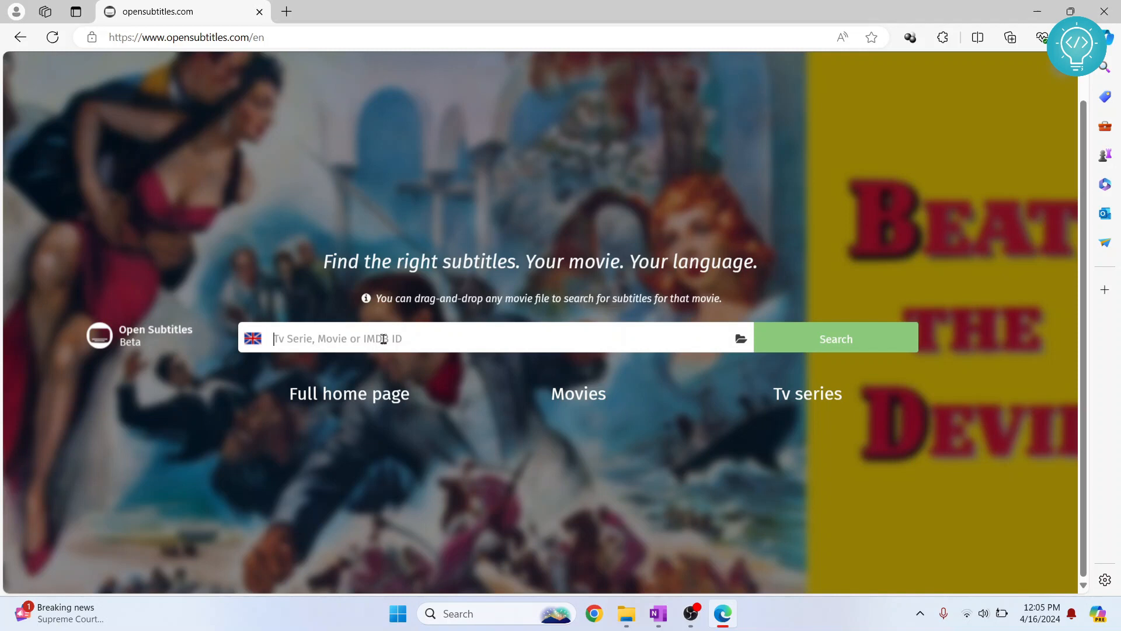
text(day)
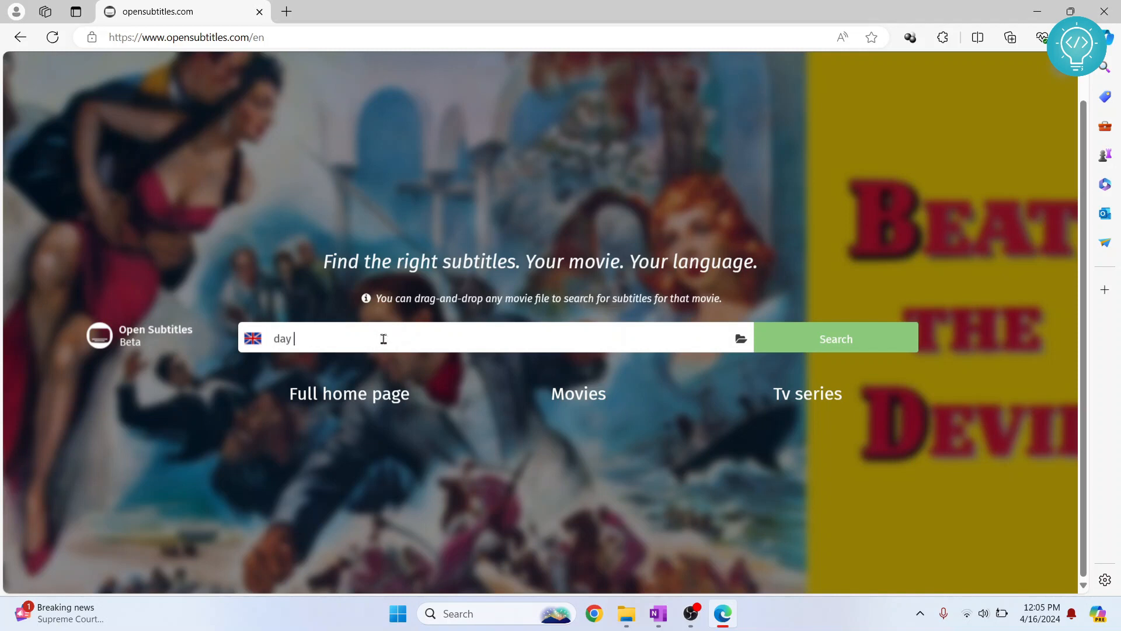
text(s)
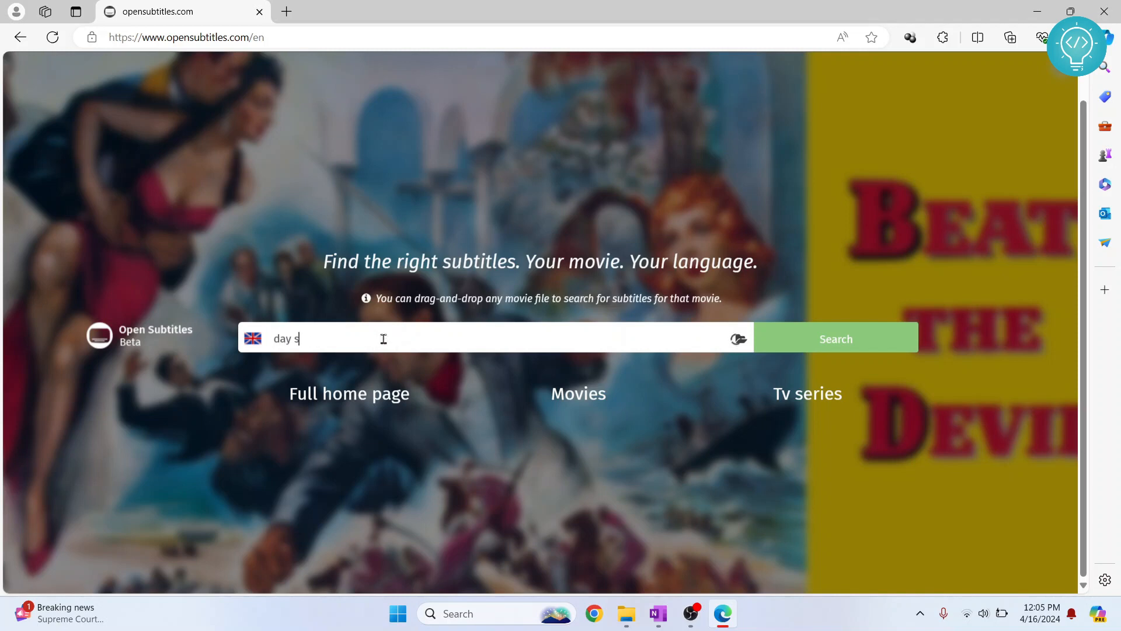
text(hift)
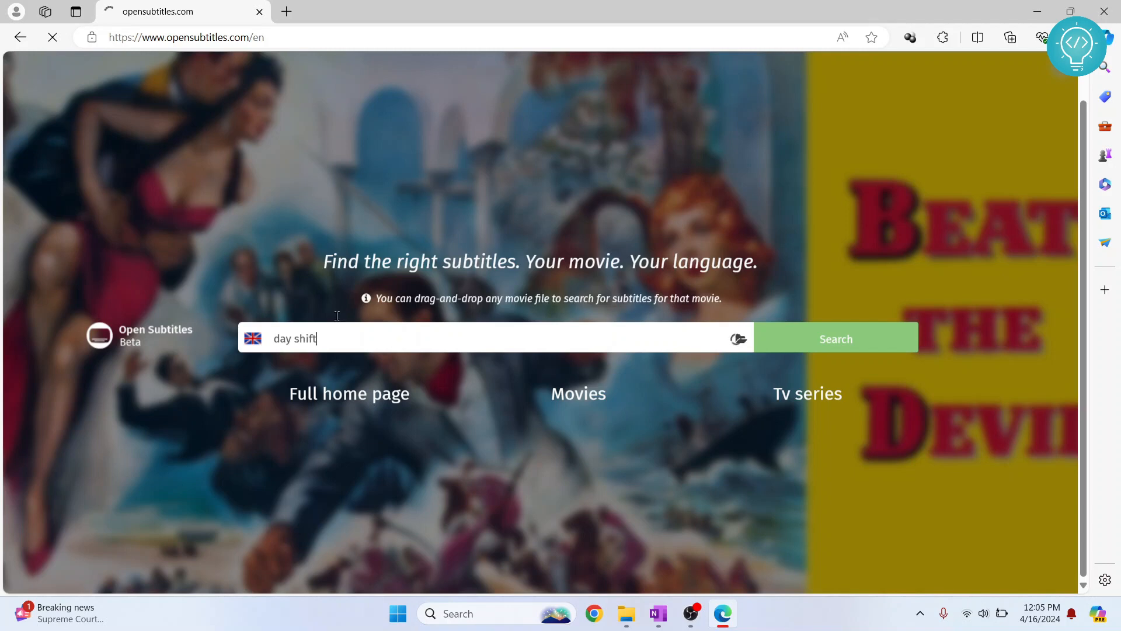
Run the search and show all subtitles for Day Shift (2022).
click(834, 338)
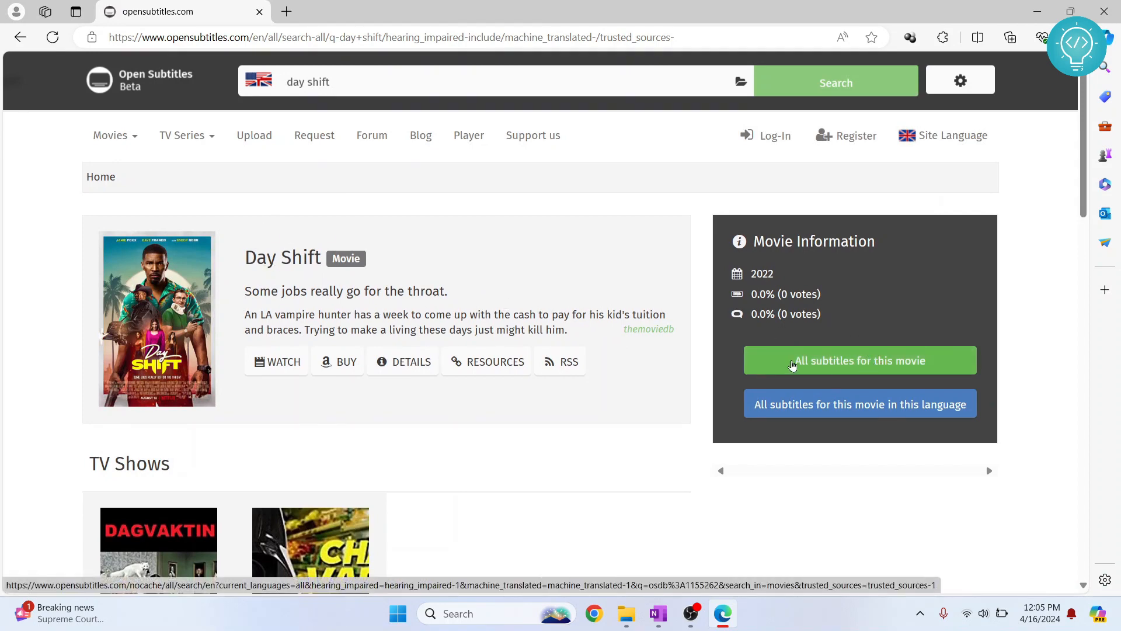
click(859, 361)
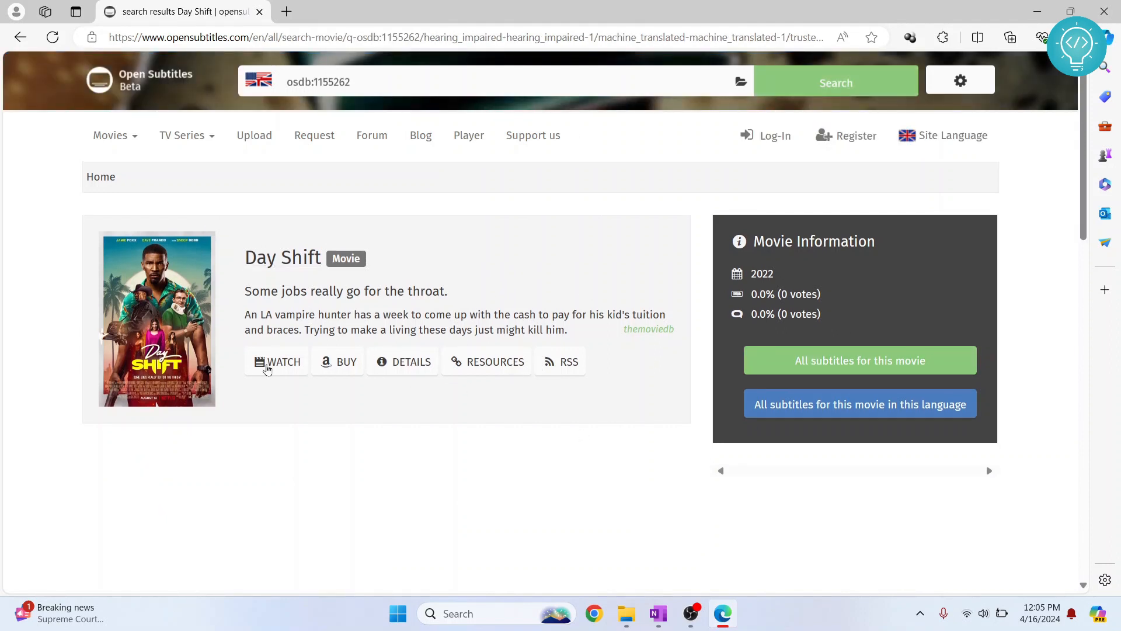
mouse_move(501, 191)
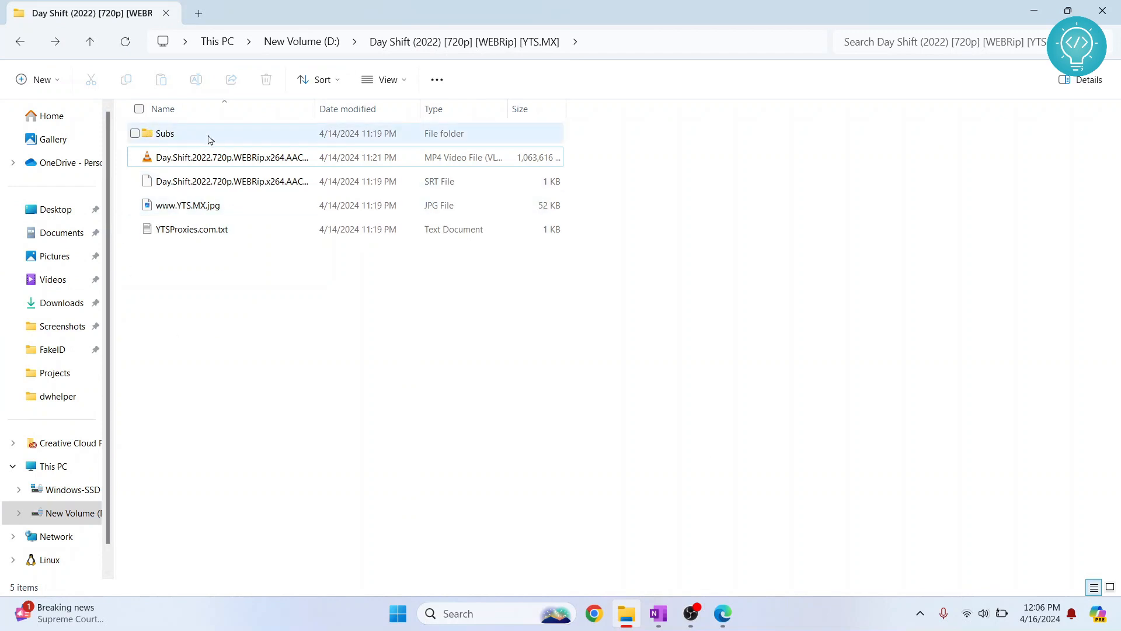
Check the Subs folder's subtitle files, then play the Day.Shift MP4 in VLC.
double_click(164, 133)
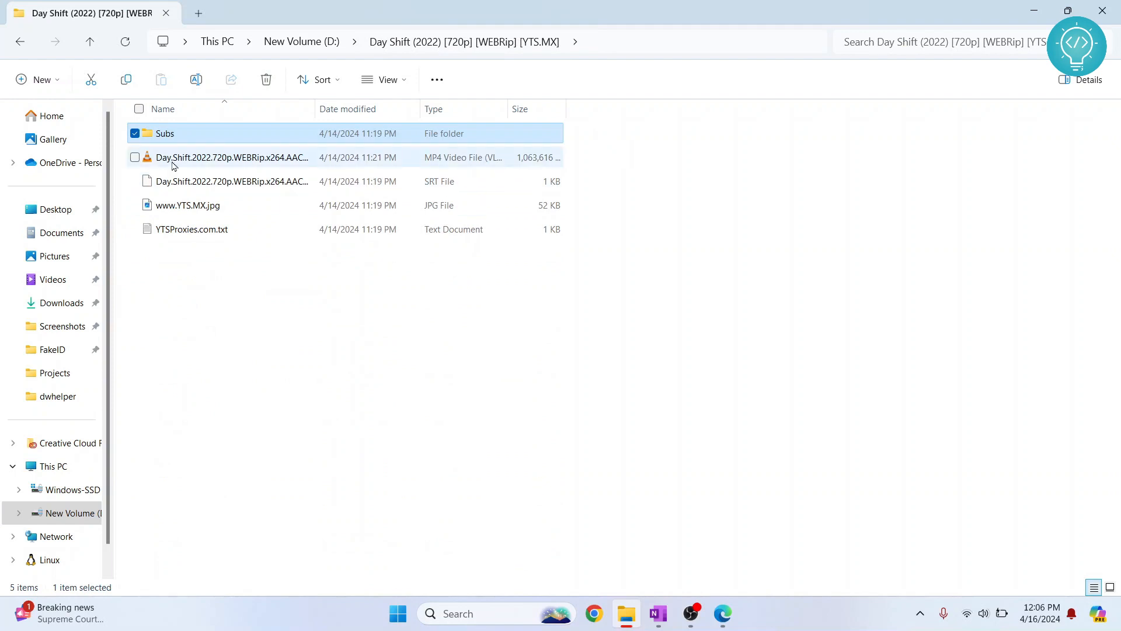
double_click(164, 133)
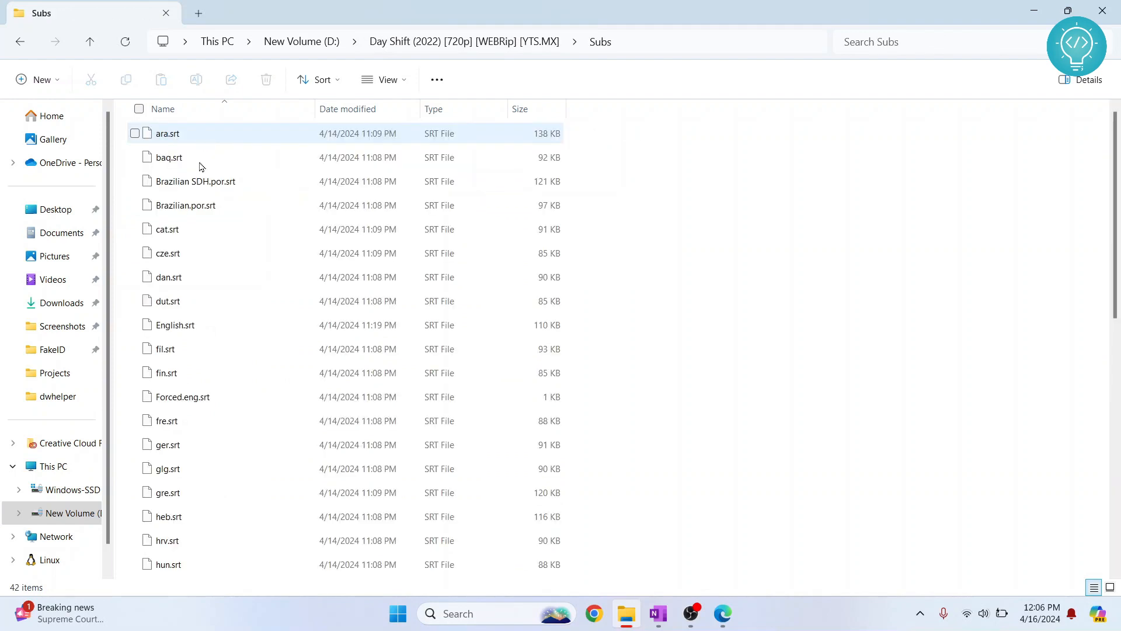
scroll(down, 3)
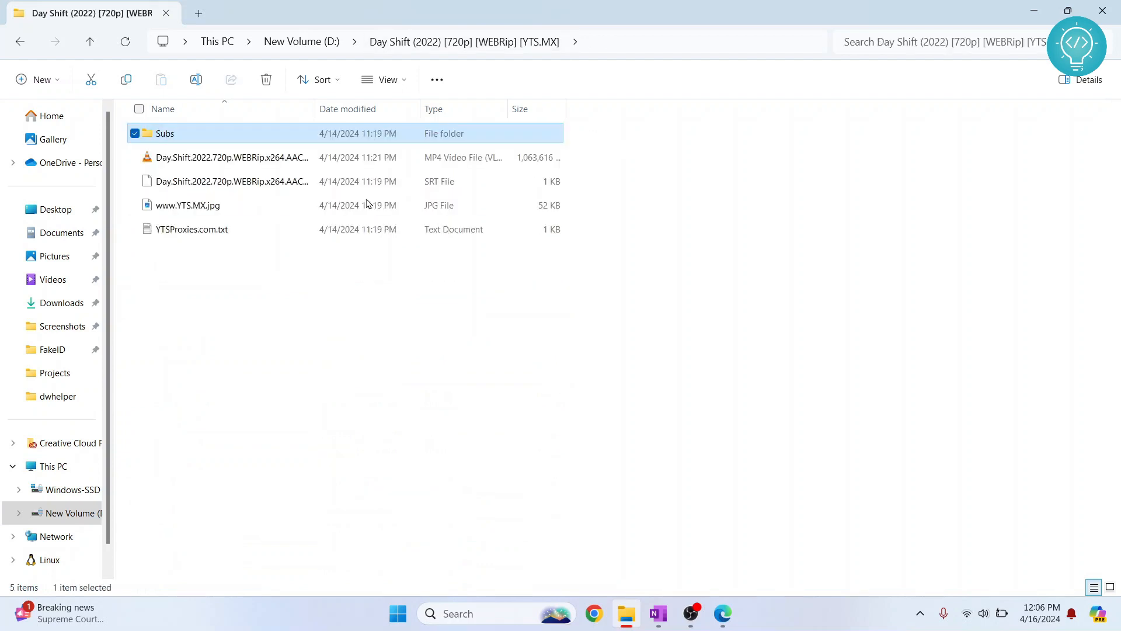
click(231, 156)
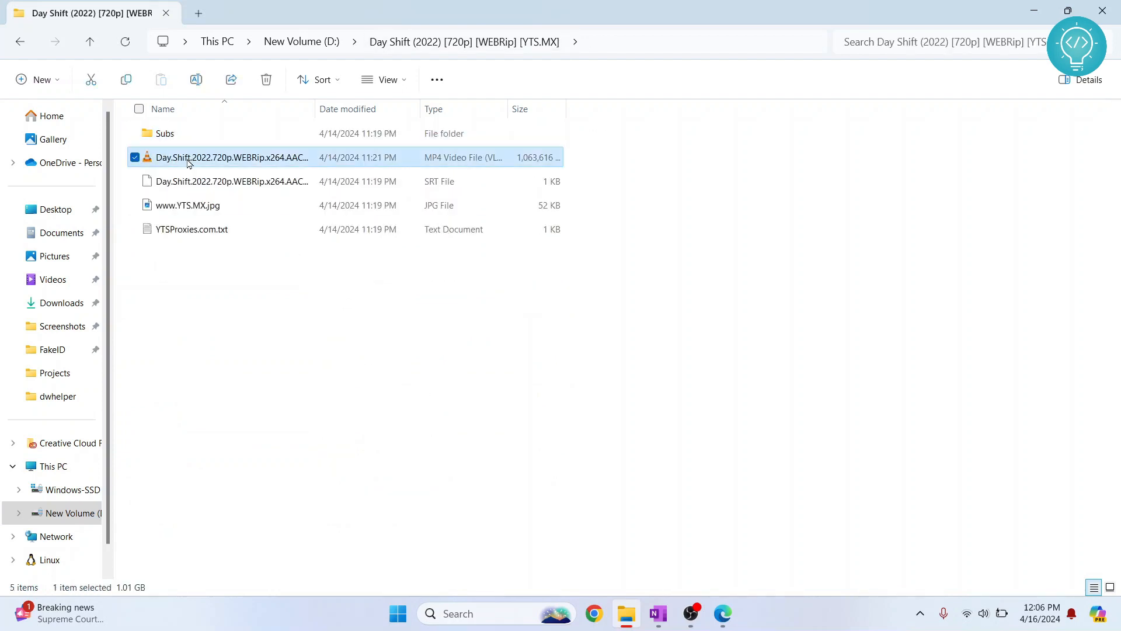
double_click(231, 157)
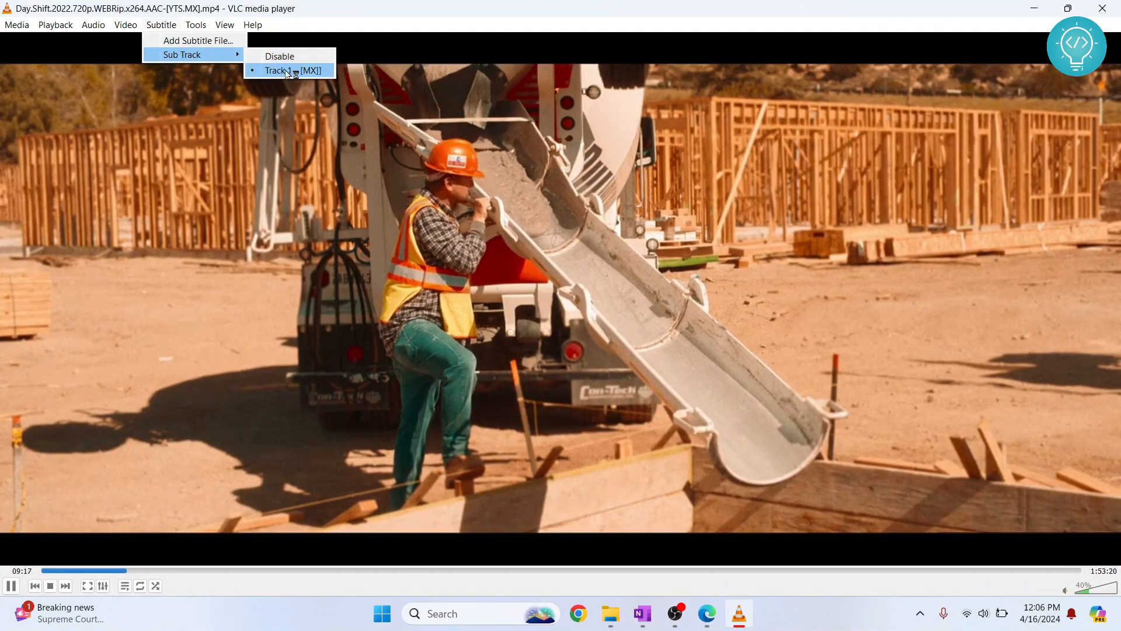
Switch the movie to subtitle Track 1 and return to the Subtitle menu.
click(288, 70)
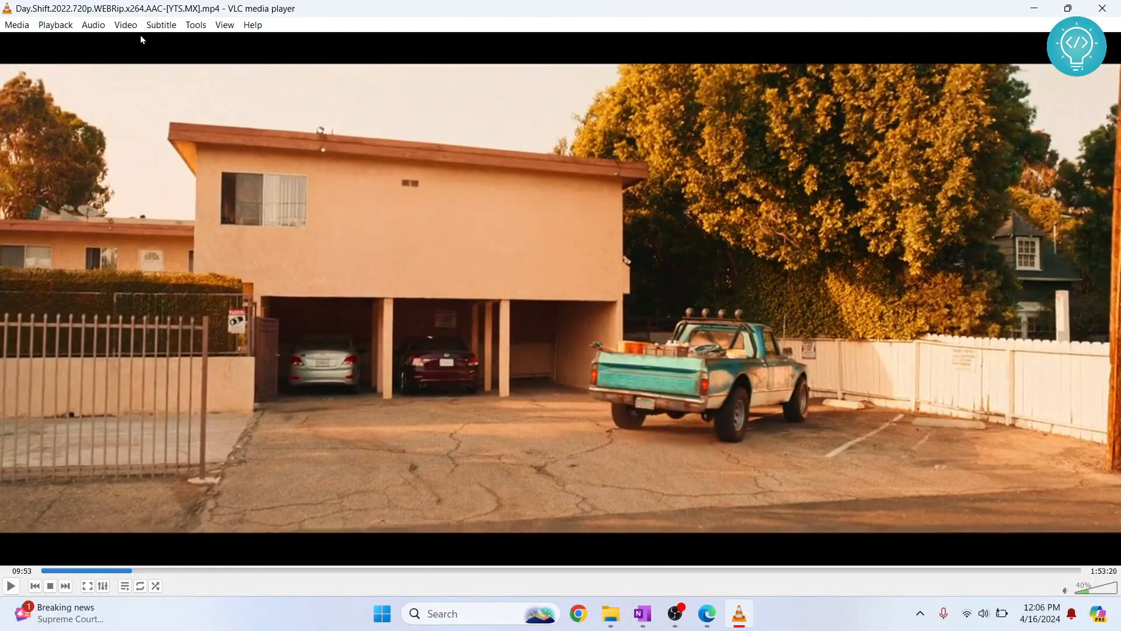
click(161, 25)
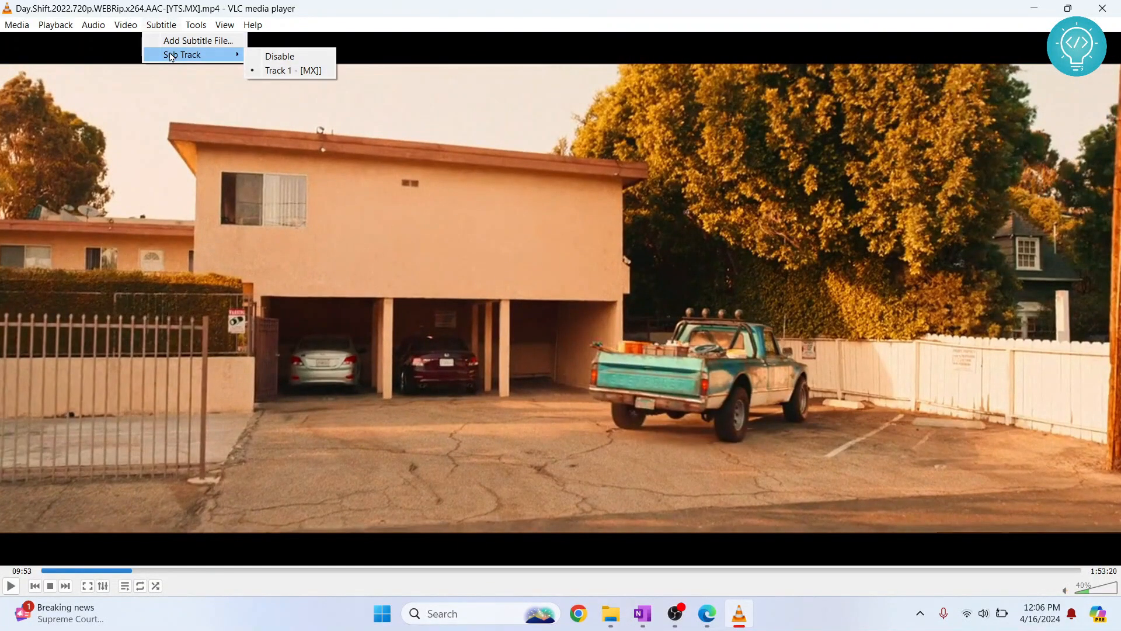
mouse_move(198, 40)
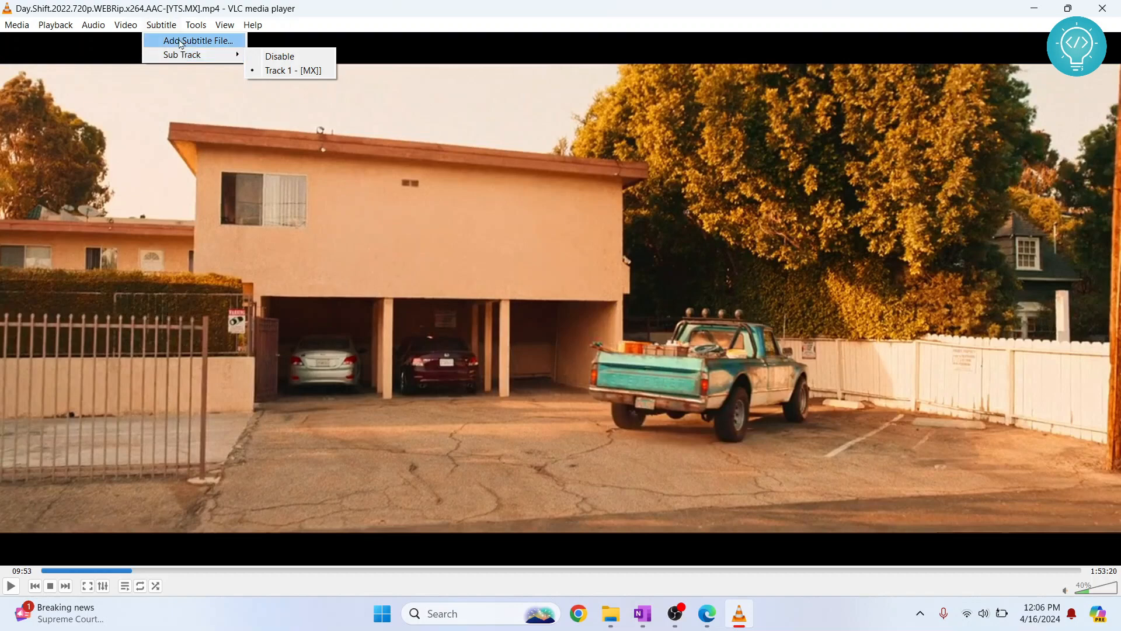
Add English.srt from the Subs folder as the movie's external subtitle file.
click(199, 41)
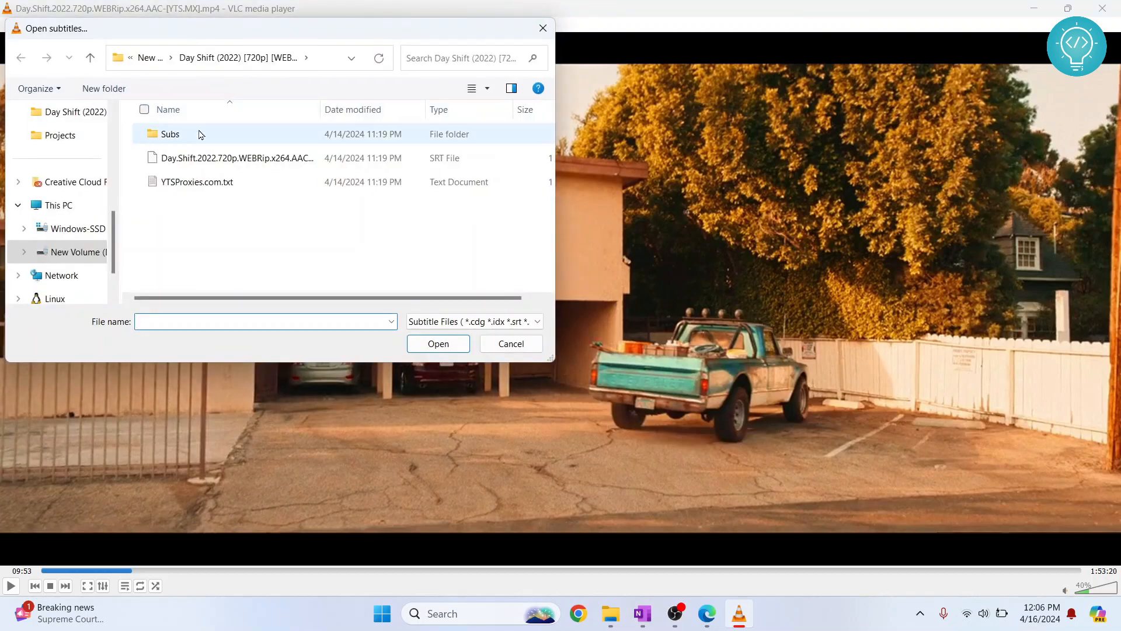
double_click(169, 134)
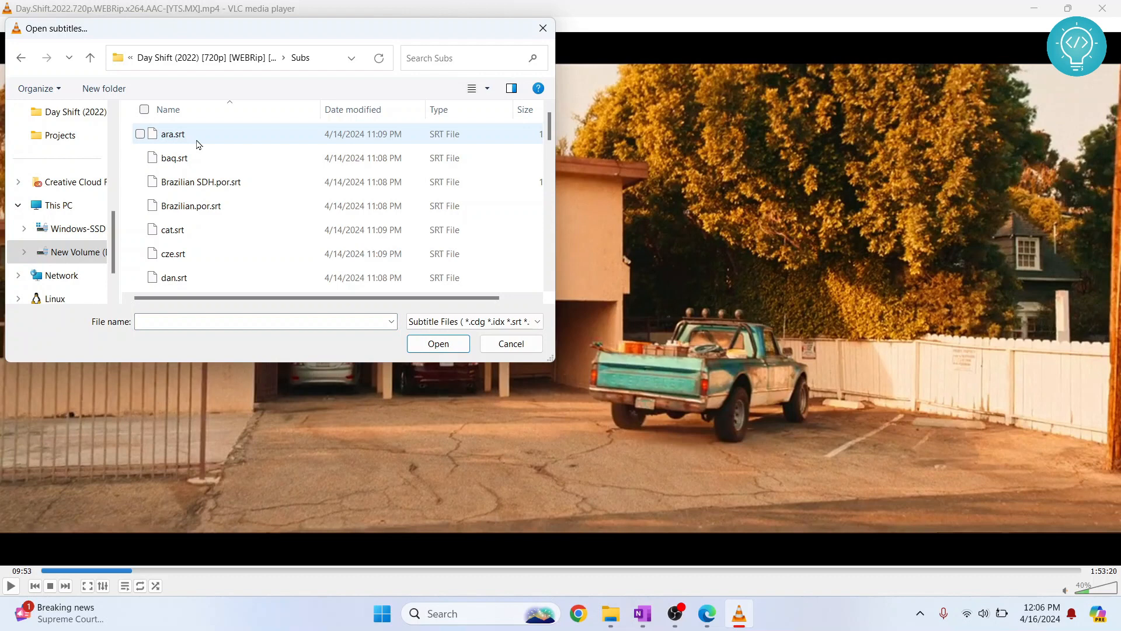
scroll(down, 3)
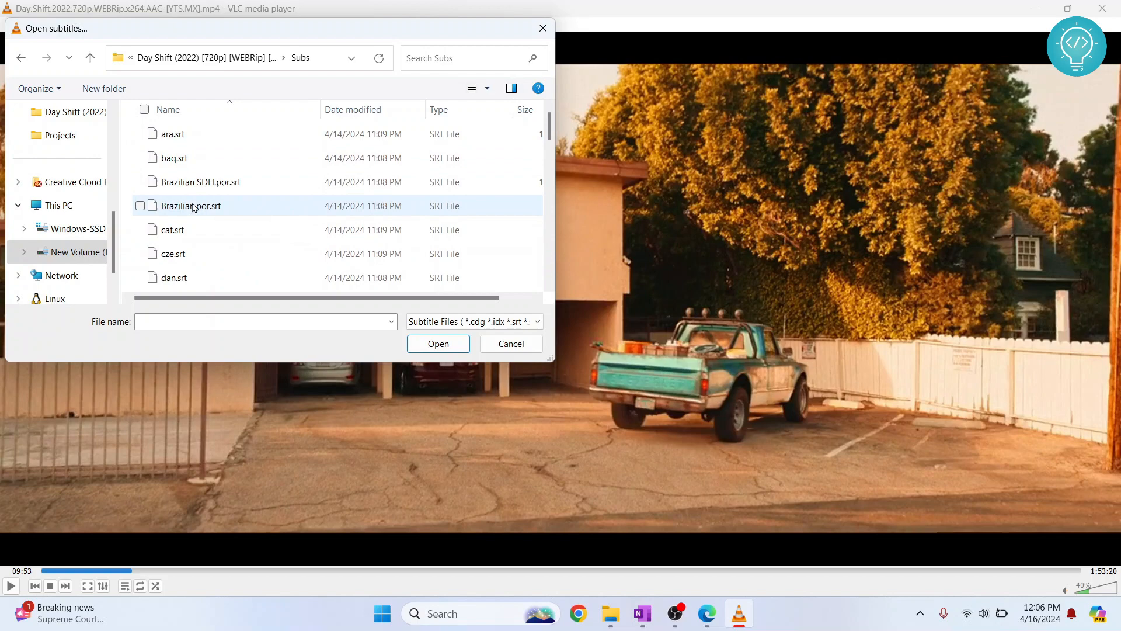
scroll(down, 3)
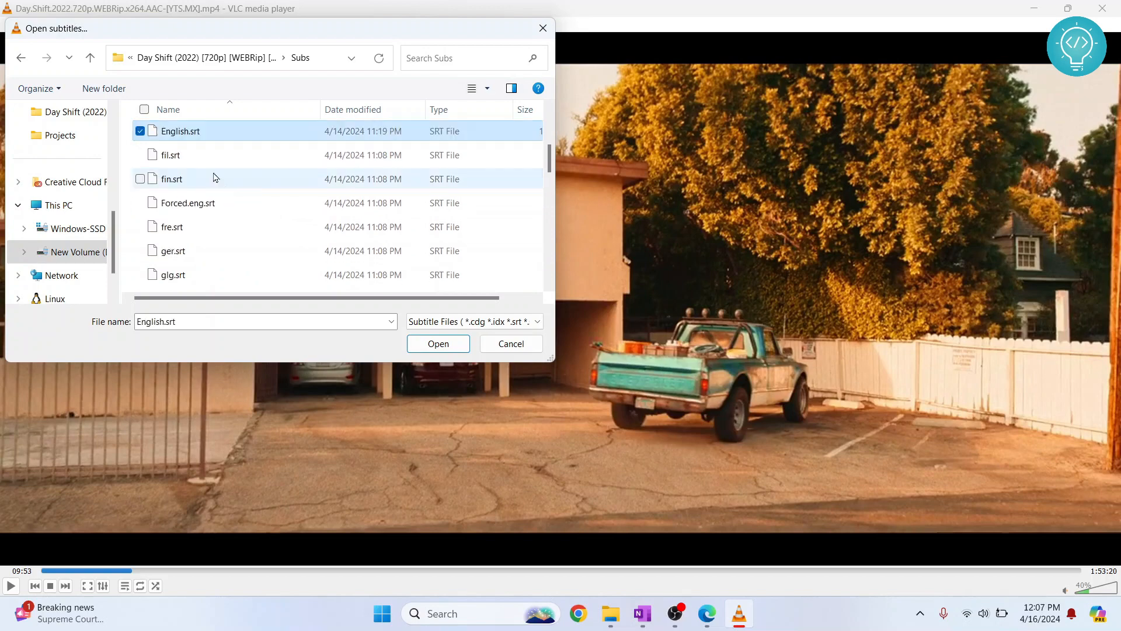
click(438, 343)
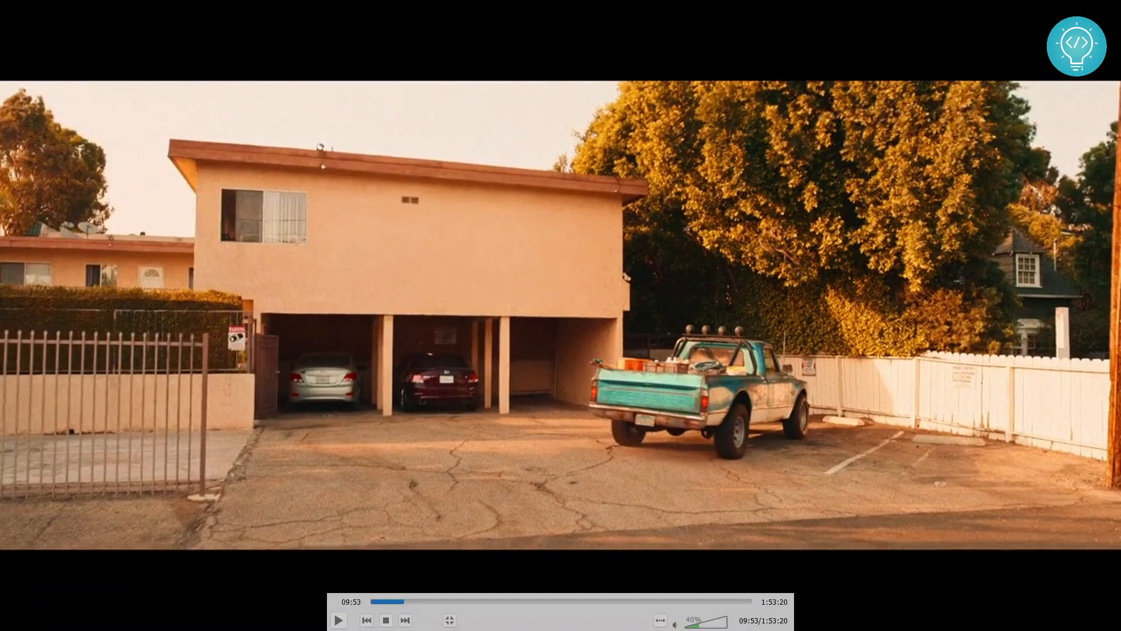
Resume Day Shift playback in a normal window with English subtitles showing.
click(339, 620)
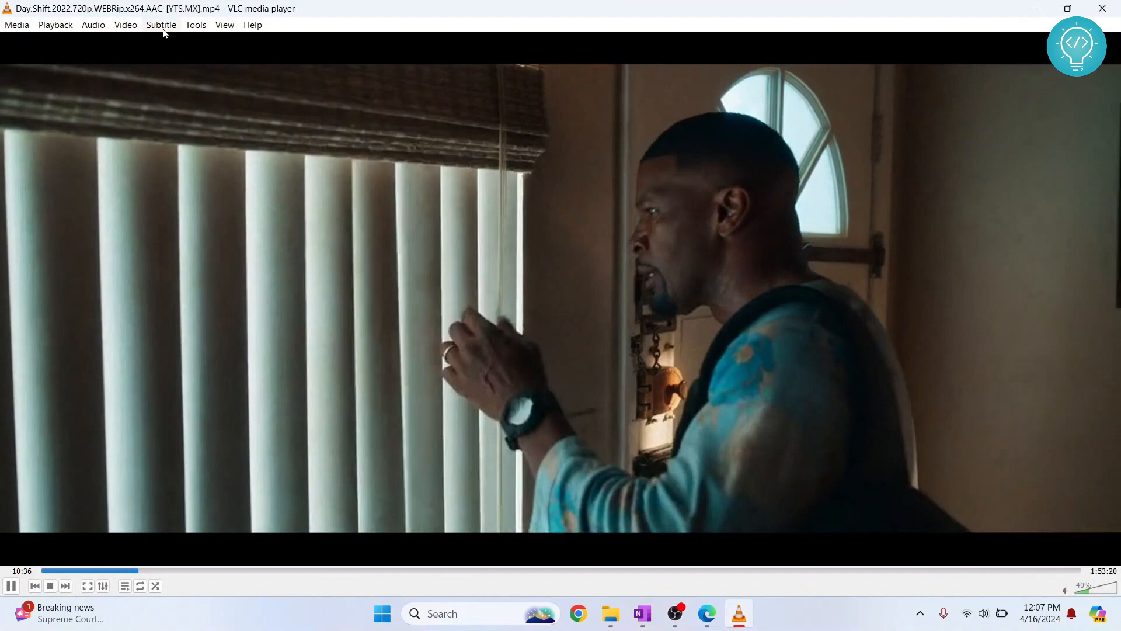
Start adding a second subtitle file, browsing the Subs folder list.
click(162, 25)
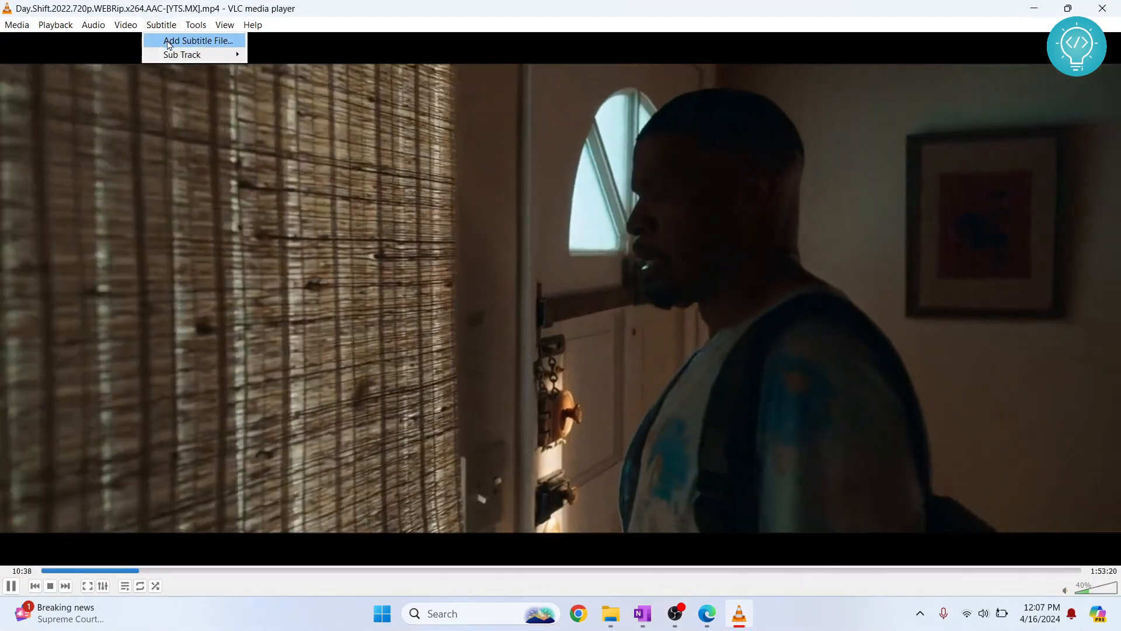
click(199, 41)
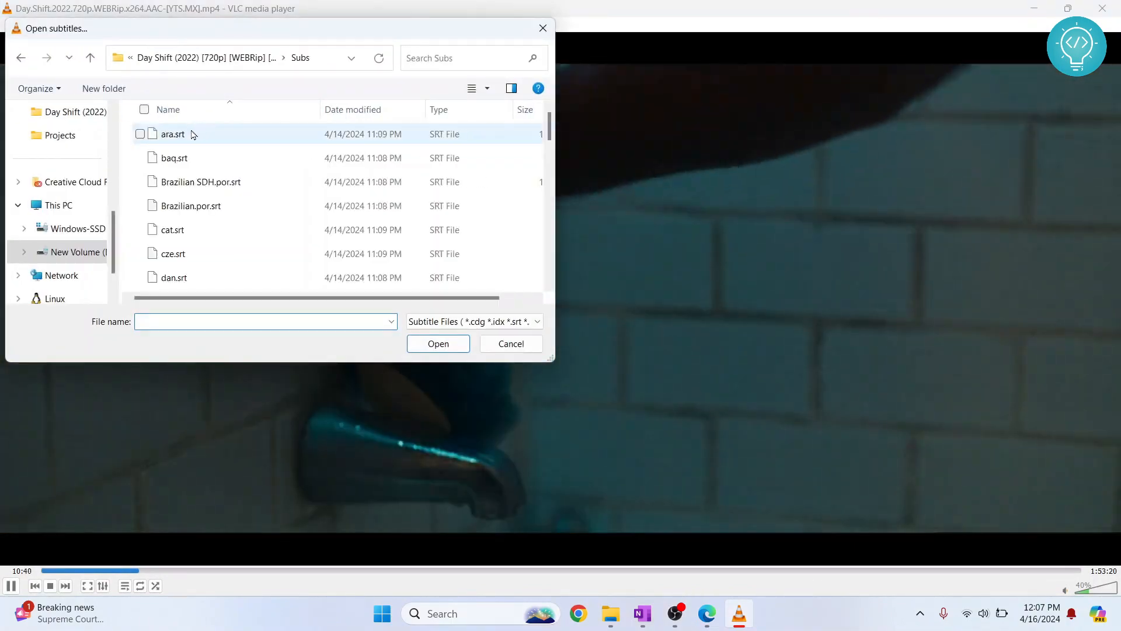
scroll(down, 3)
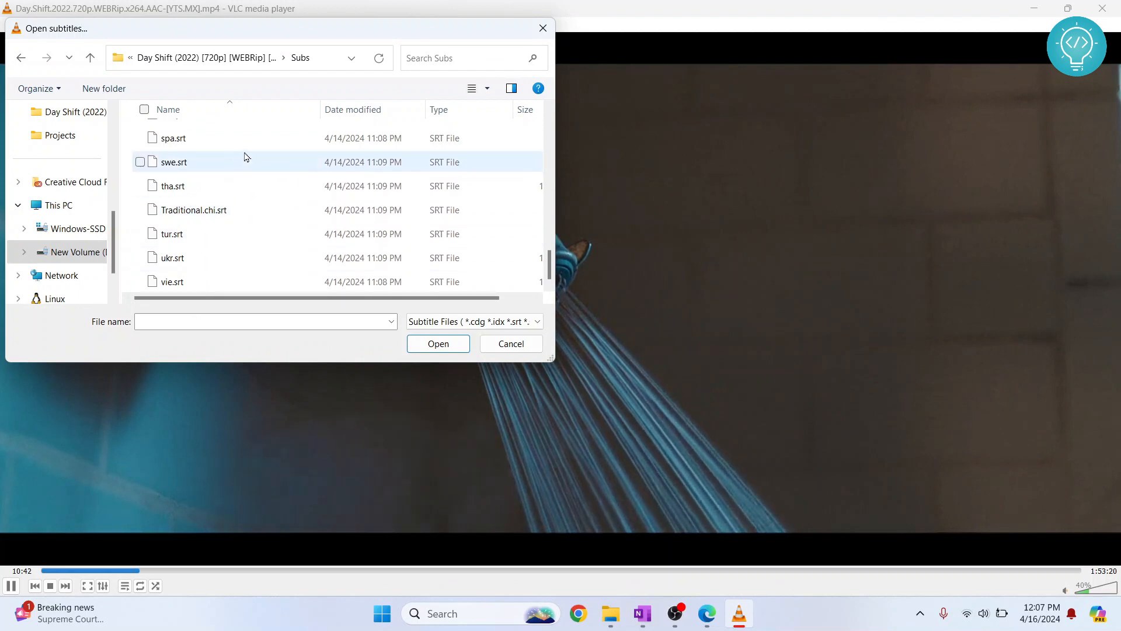